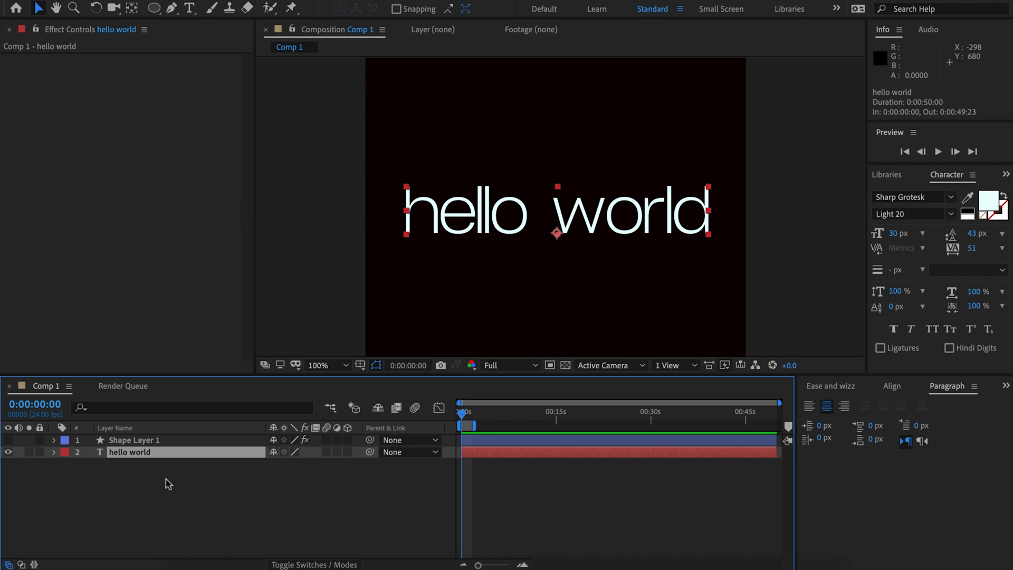
Search the effects for 'de' so Deep Glow appears among the matches
text(de)
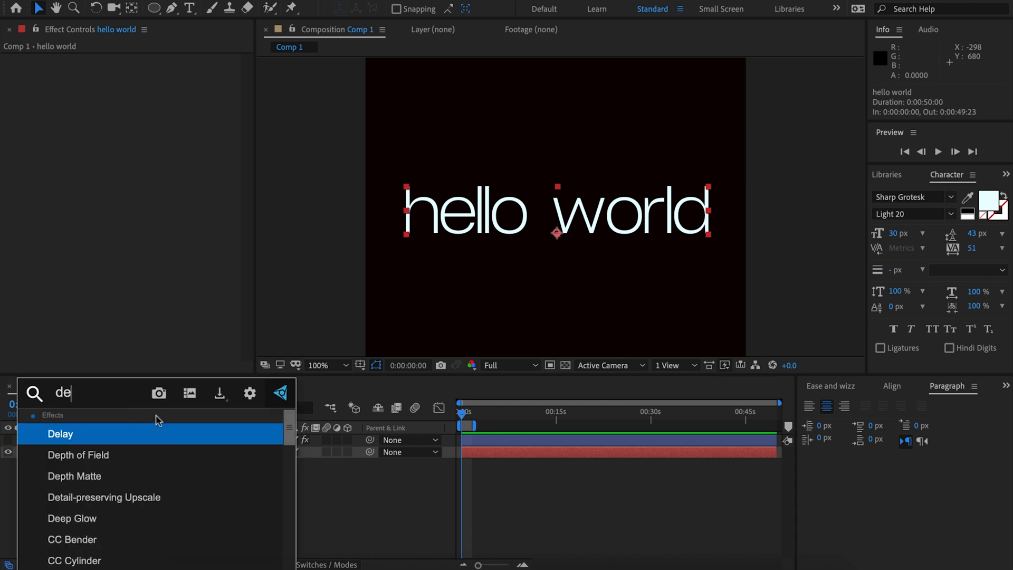
Apply Deep Glow to the hello world layer and toggle Auto Iterations off and back on under Quality
double_click(72, 518)
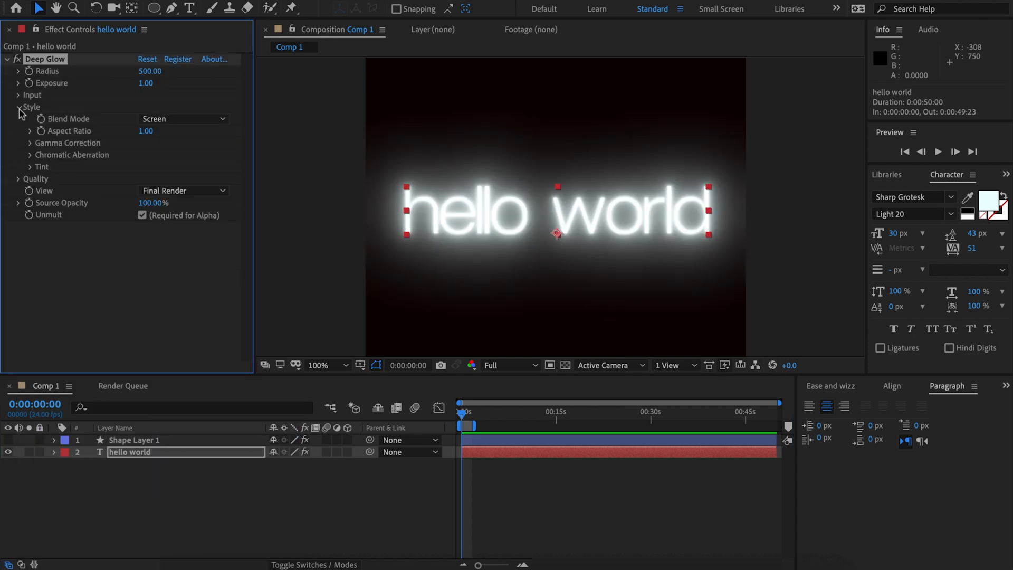
click(19, 108)
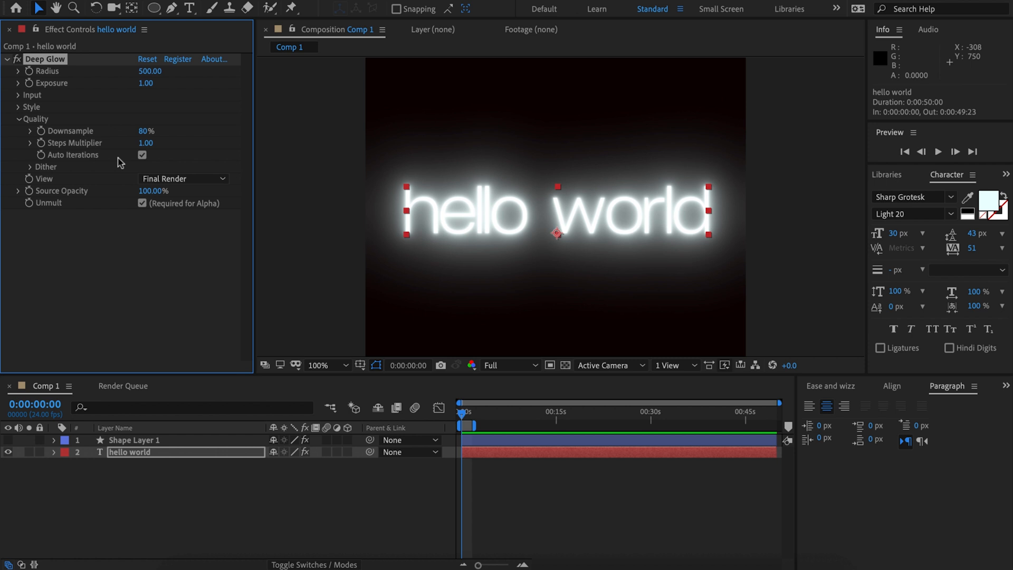
click(143, 154)
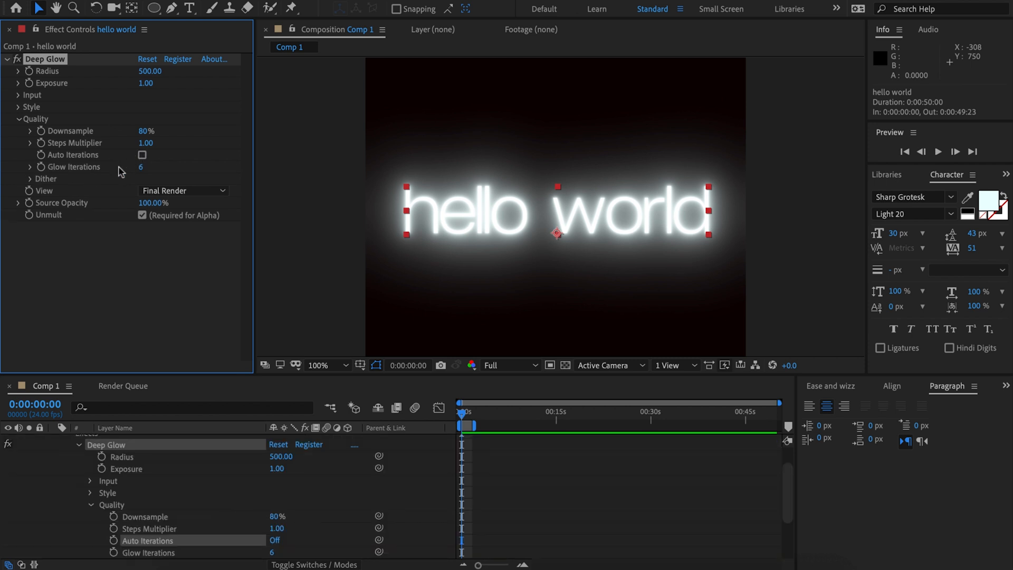
mouse_move(140, 175)
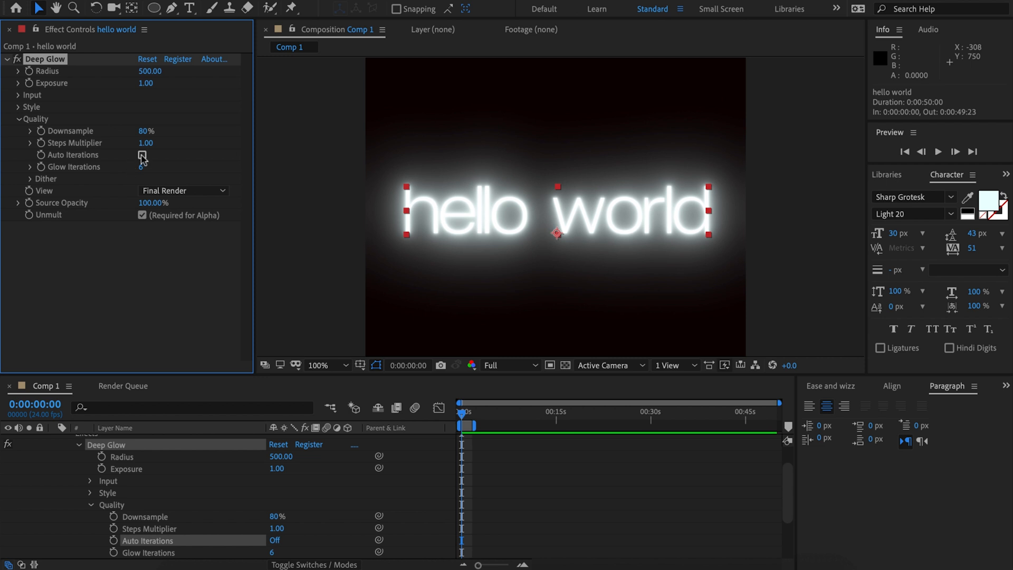
click(142, 155)
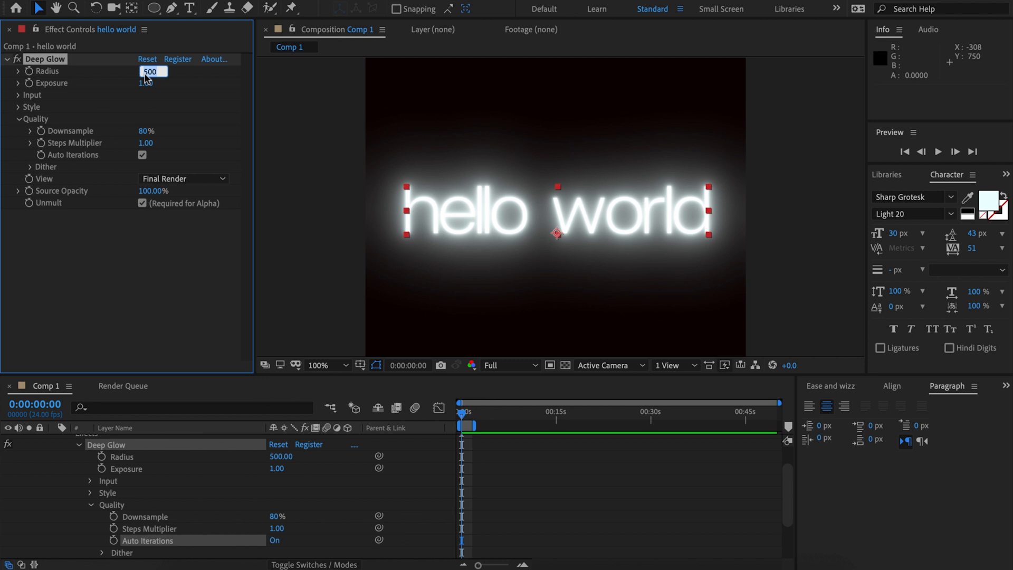
Set the glow radius to 2000 with Auto Iterations off and 10 glow iterations, then solo the circle shape layer
text(50)
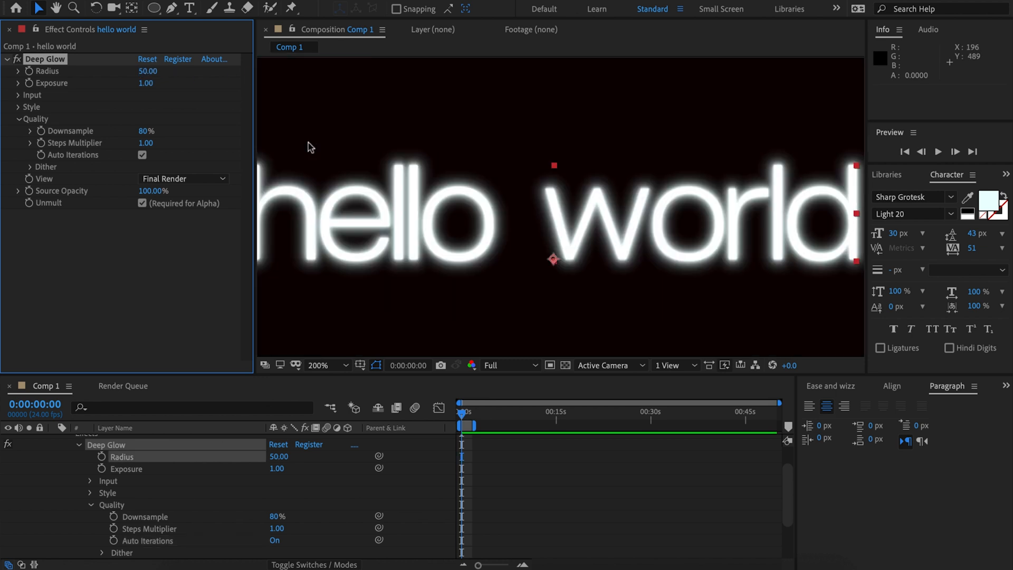
click(318, 365)
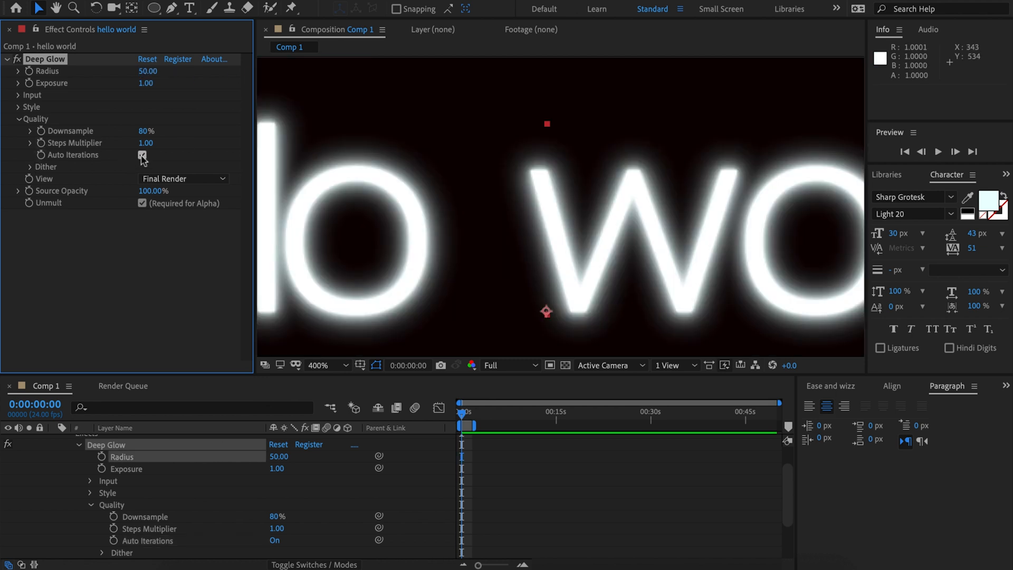
click(142, 155)
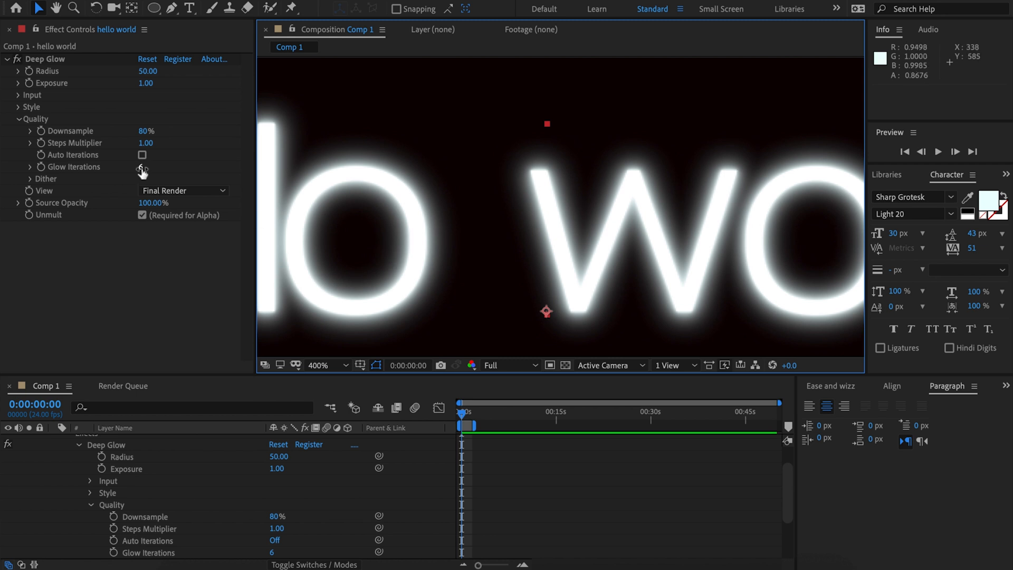
click(333, 365)
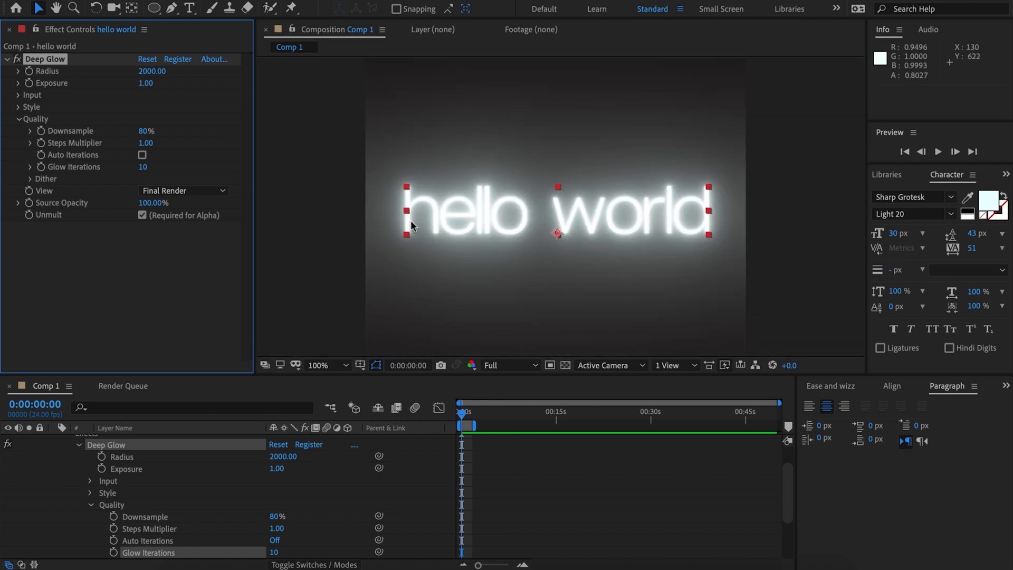
click(142, 154)
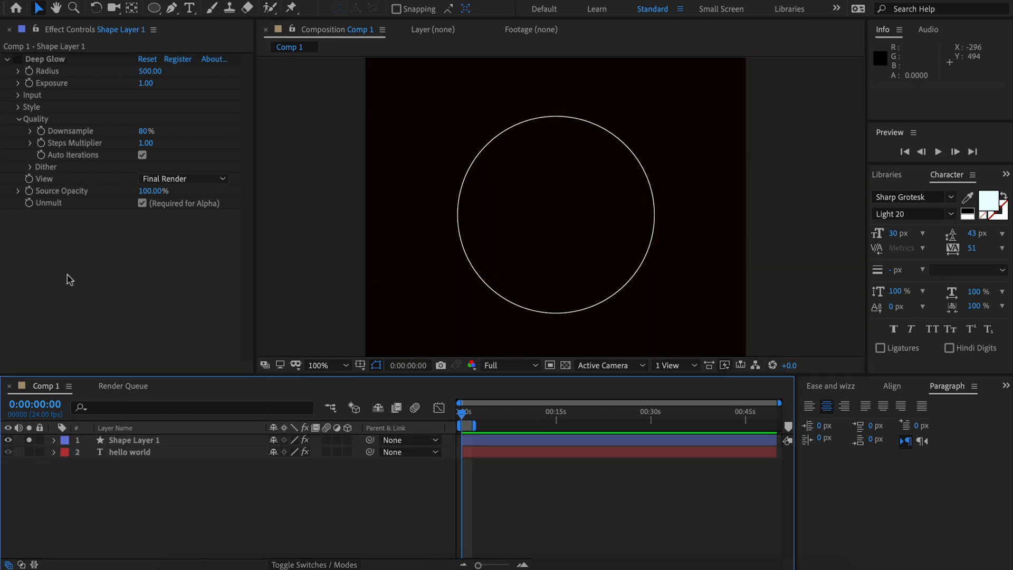
Toggle Auto Iterations on the circle layer, inspect the result, then unsolo so hello world shows again
click(134, 440)
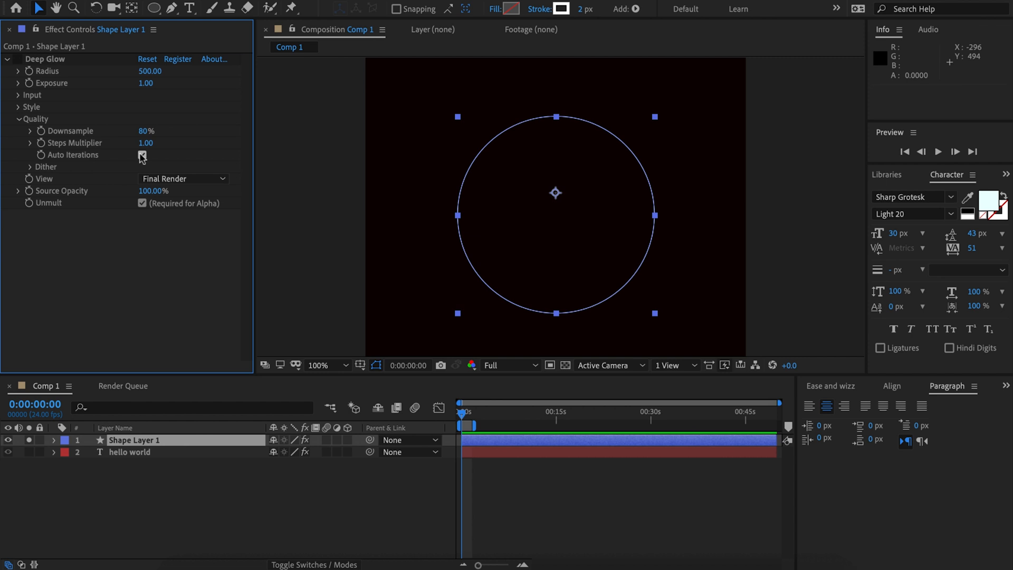
click(141, 155)
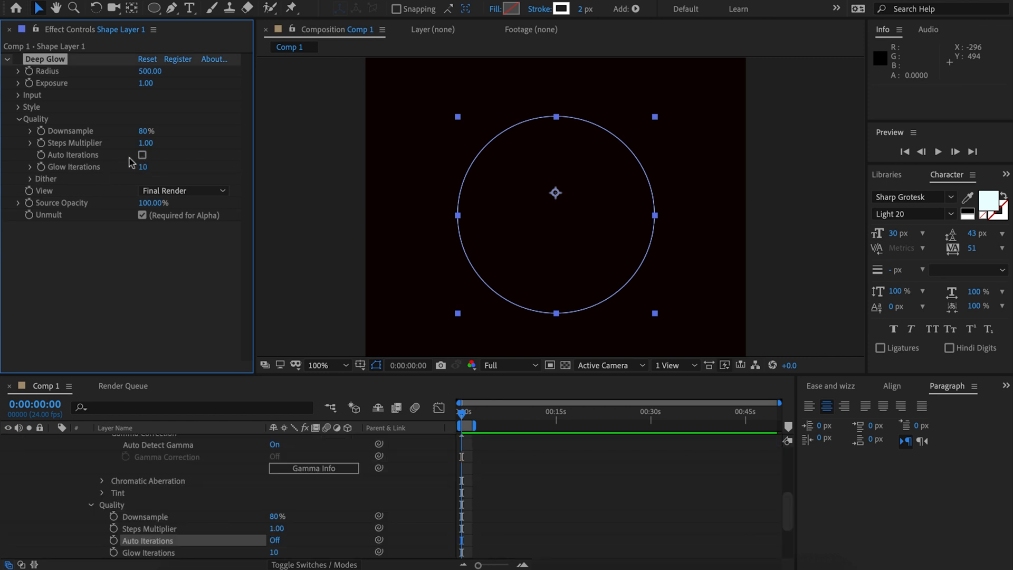
click(142, 154)
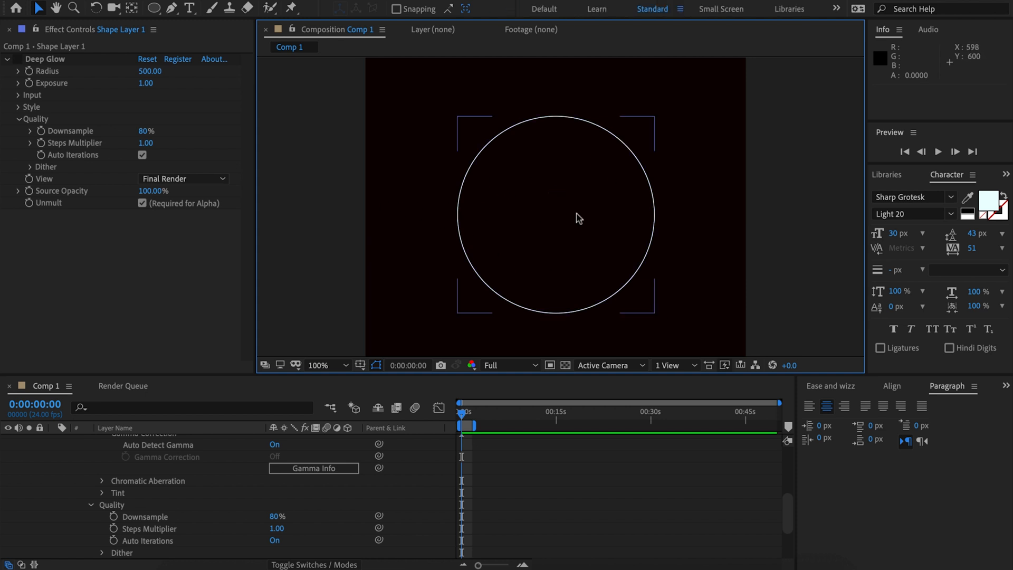
scroll(up, 3)
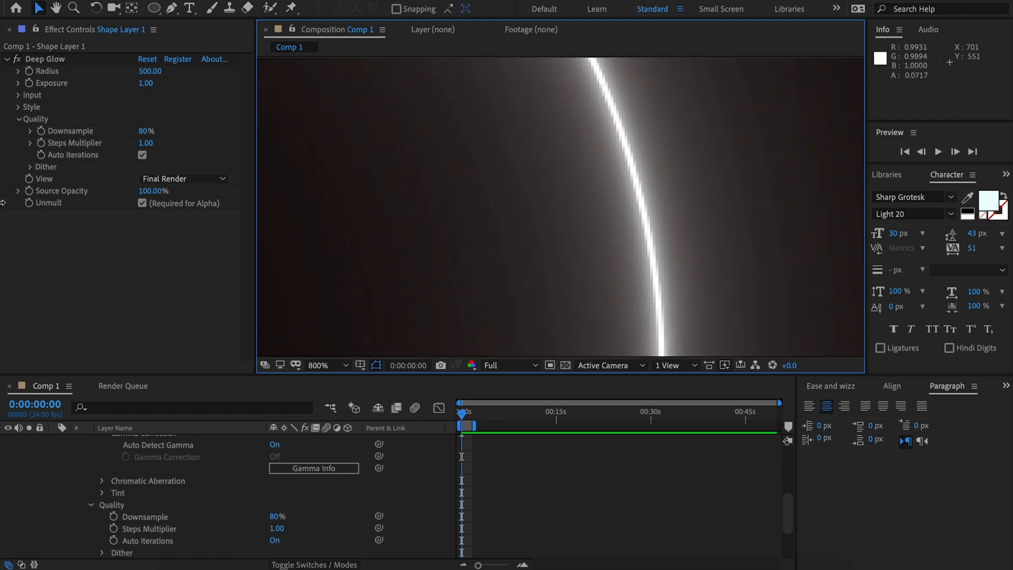
click(150, 191)
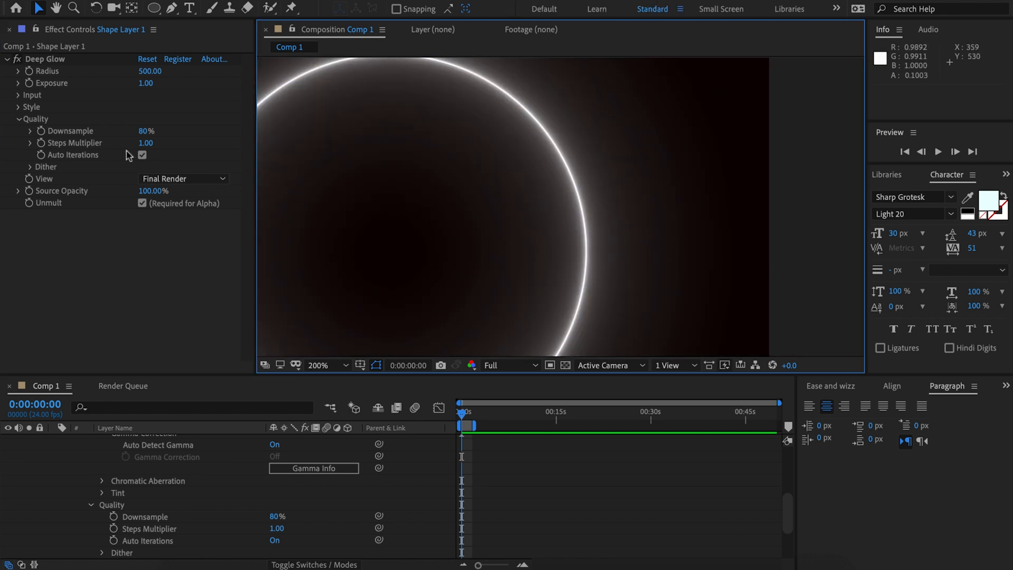
click(143, 155)
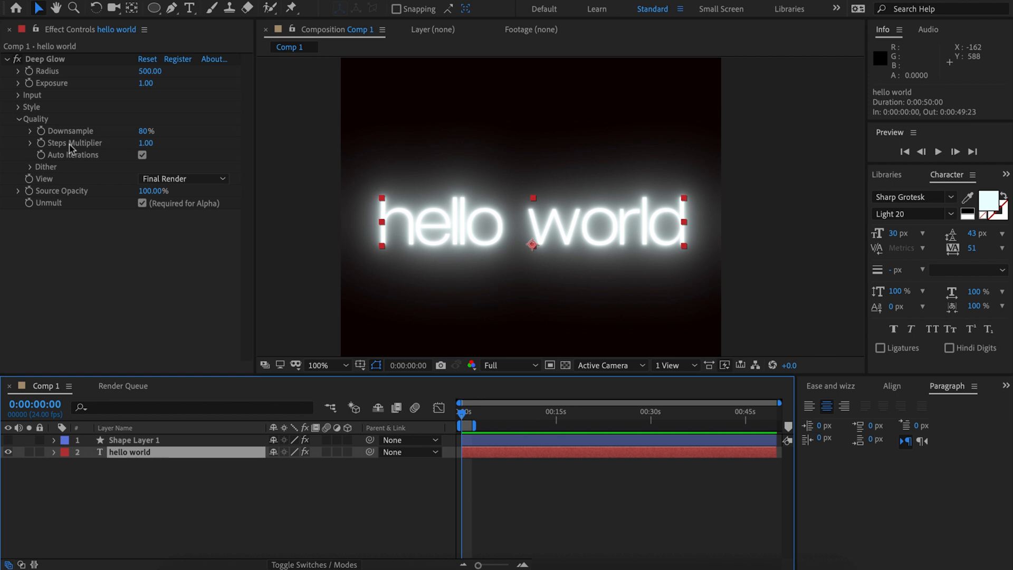
Set Steps Multiplier to 0.10 and return the Style aspect ratio to 1 for an even glow
double_click(145, 142)
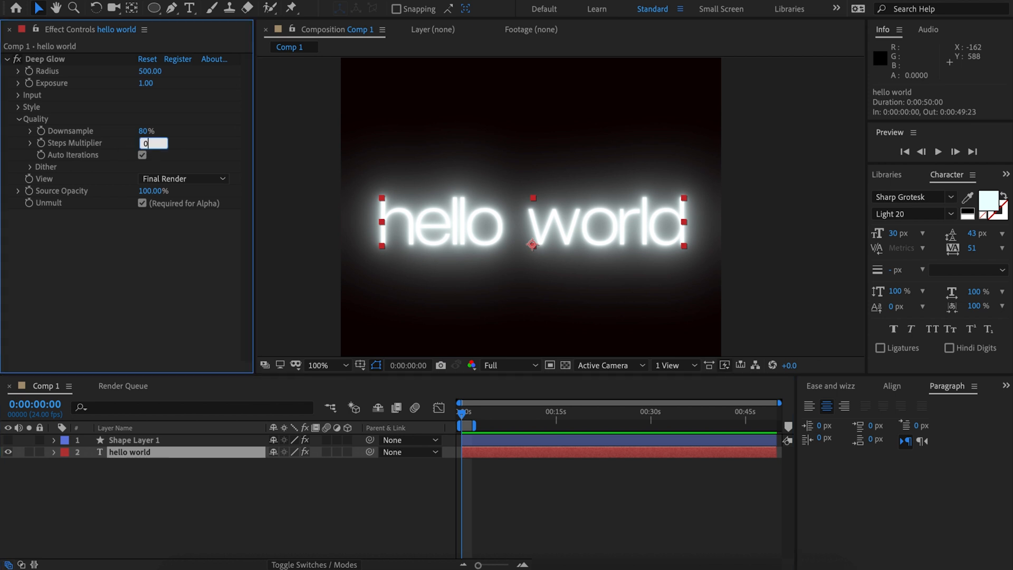
text(0.10)
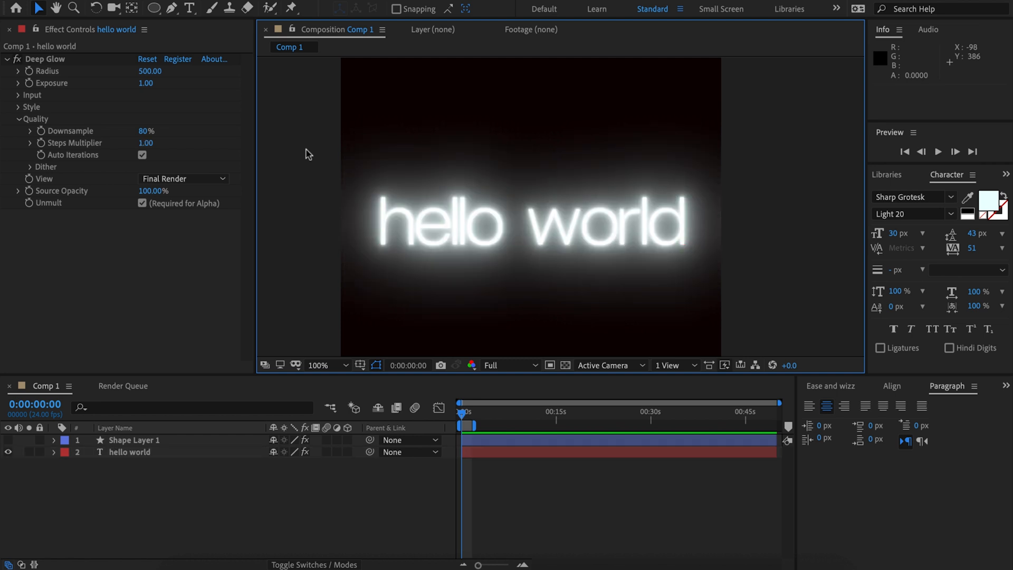
click(19, 108)
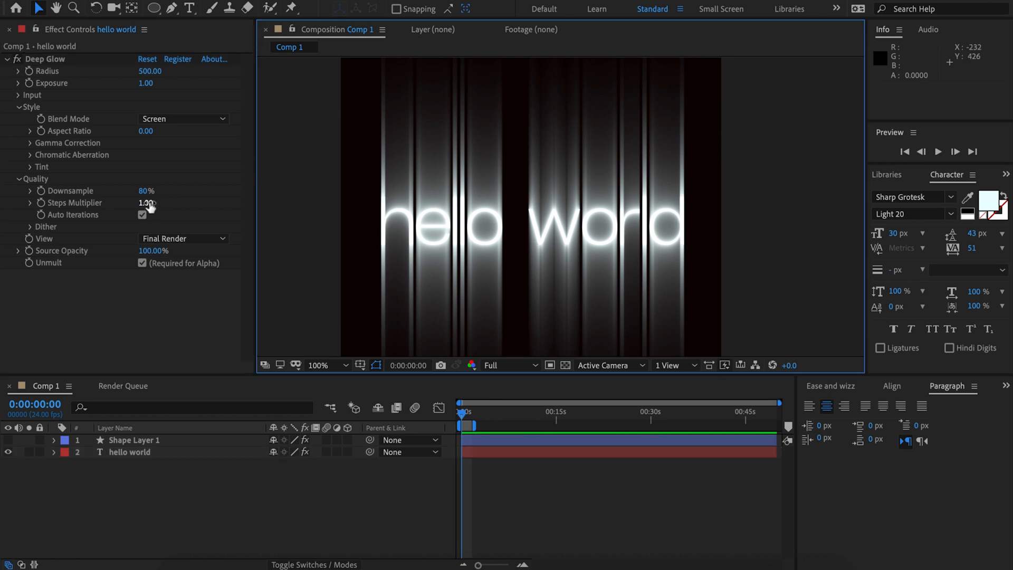
mouse_move(100, 193)
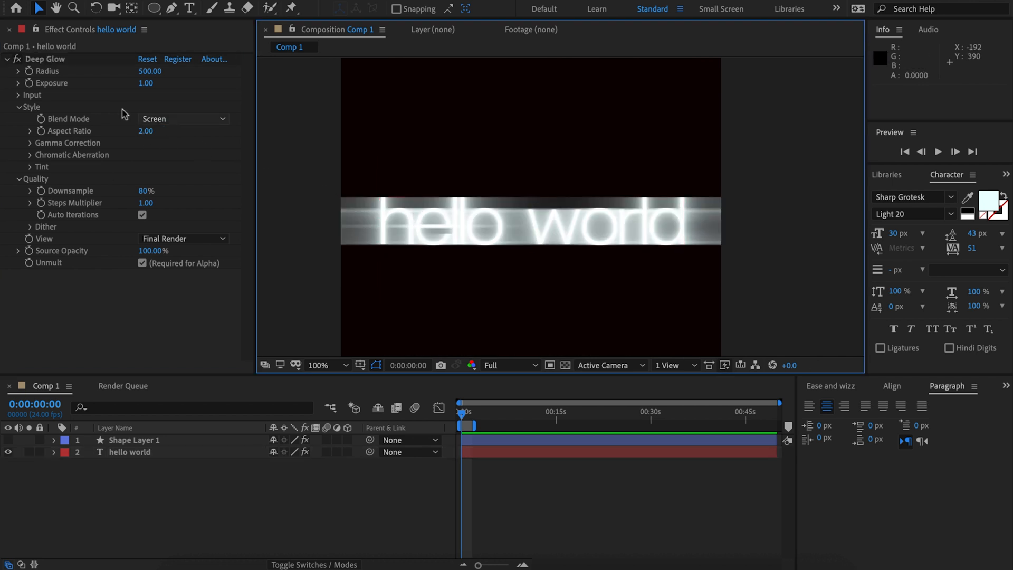
mouse_move(317, 289)
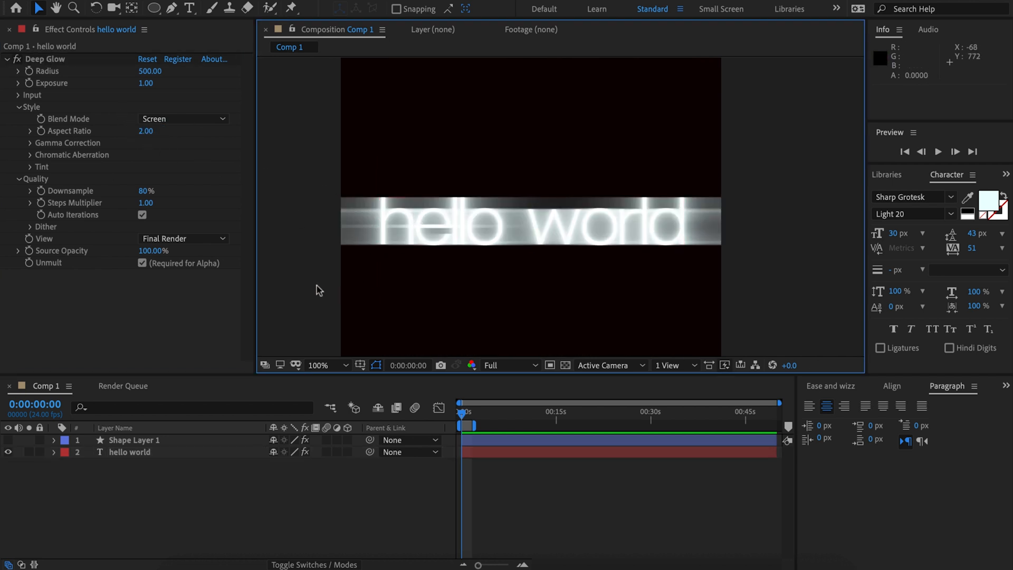
double_click(145, 131)
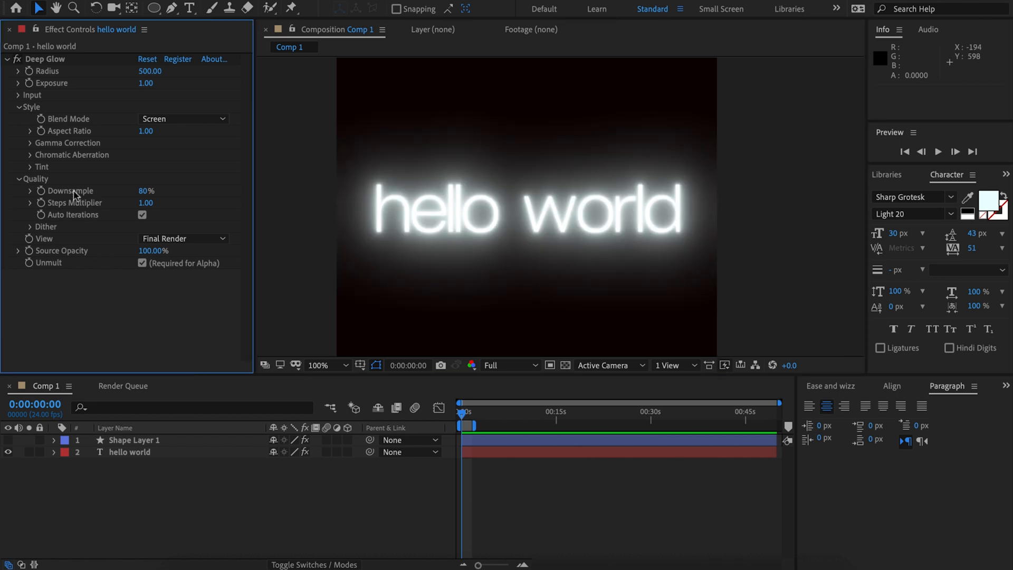
mouse_move(170, 234)
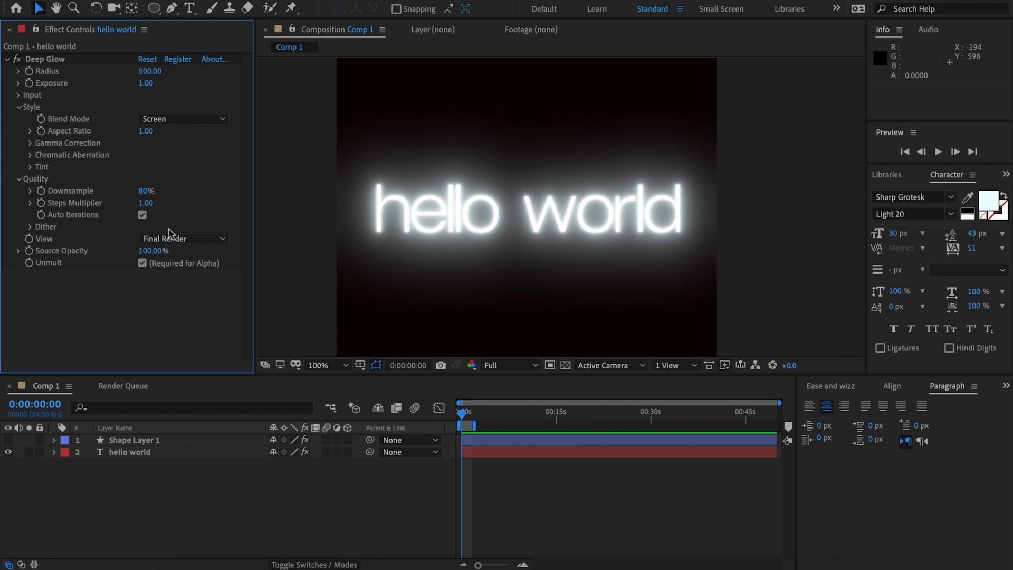
mouse_move(258, 273)
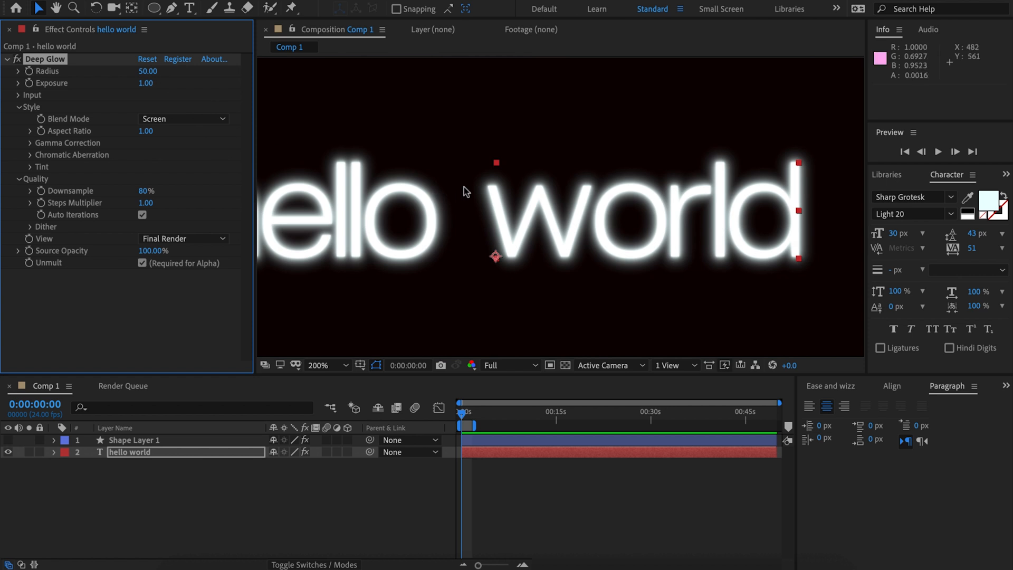
mouse_move(529, 272)
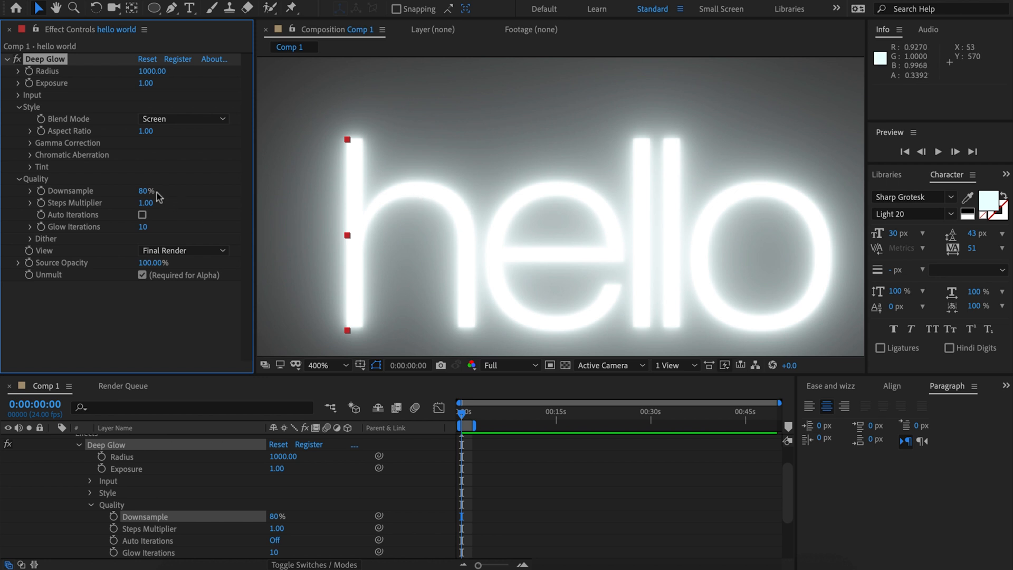
mouse_move(141, 211)
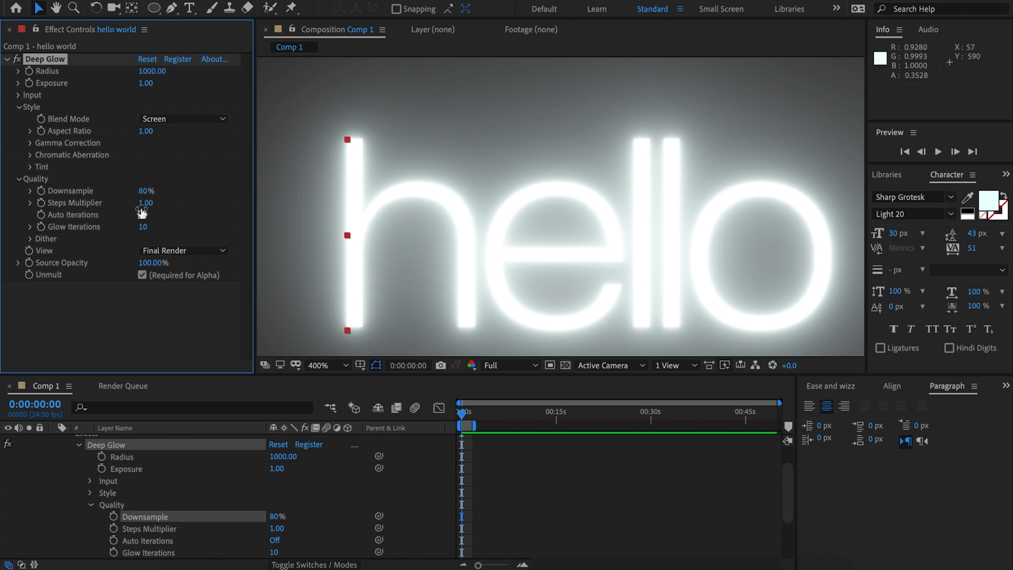
Change the Downsample value under Deep Glow Quality
click(142, 214)
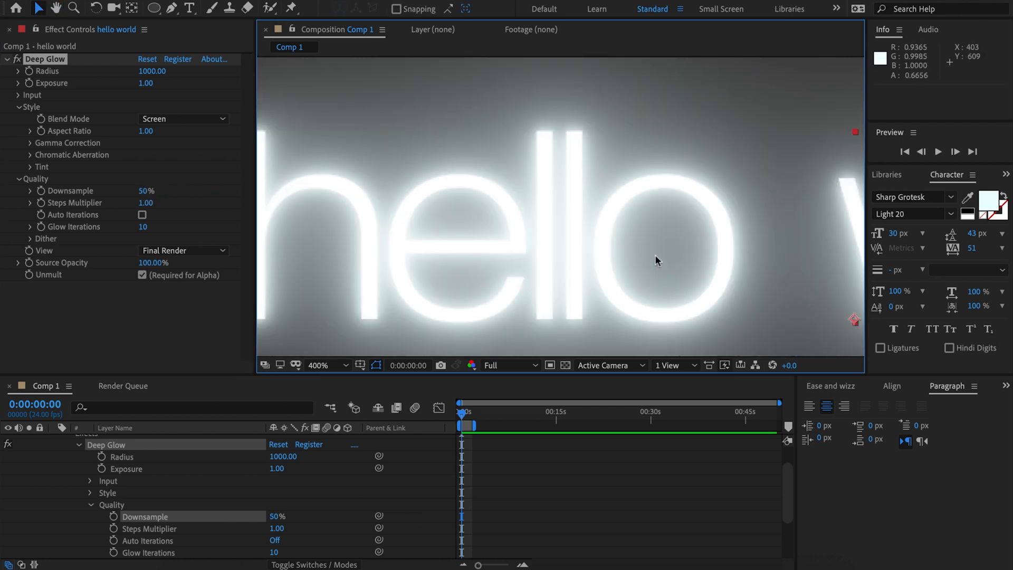
mouse_move(493, 235)
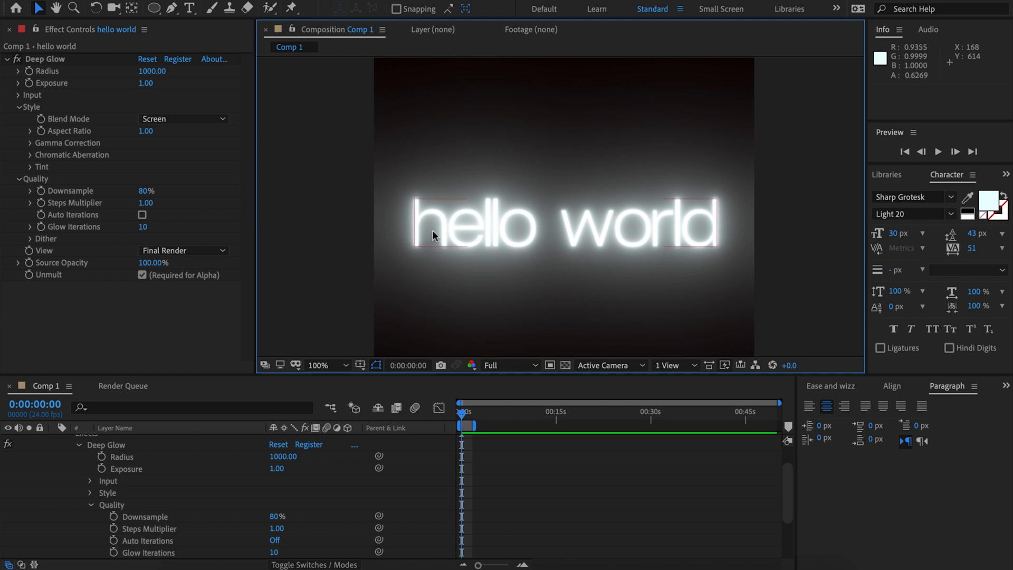
mouse_move(459, 292)
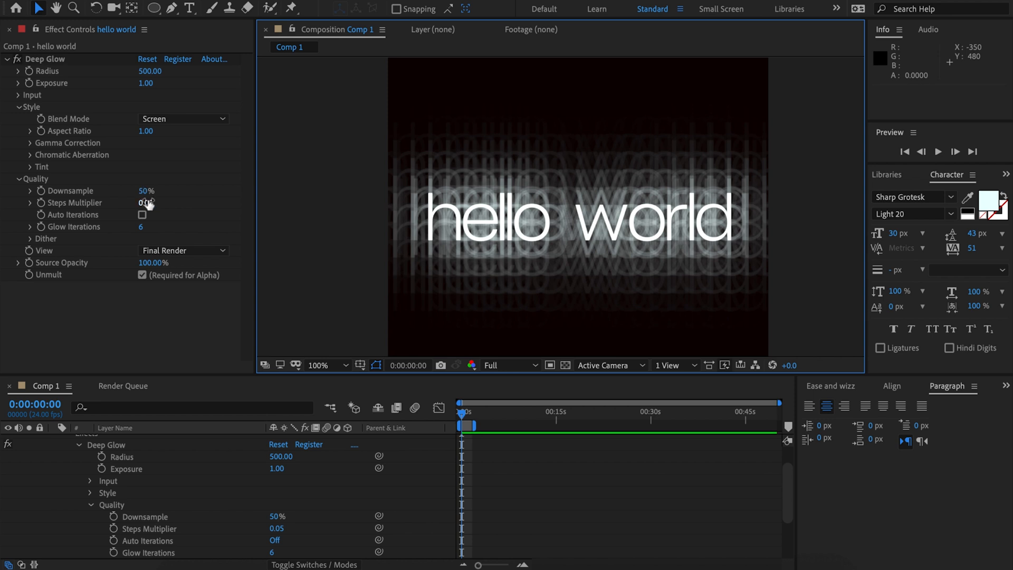
Set Downsample to 100% to complete the stepped, banded glow look
double_click(146, 190)
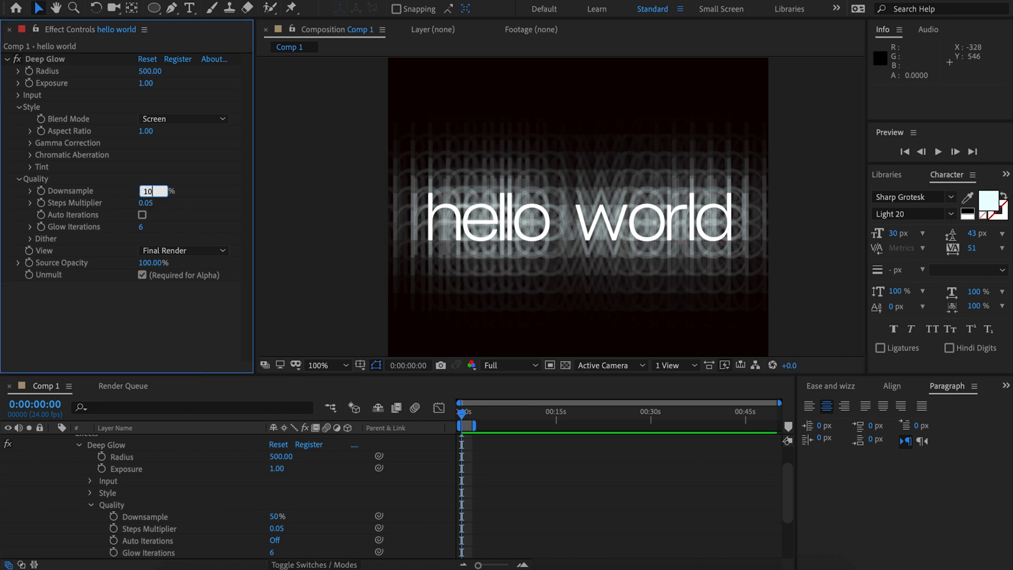
text(100%)
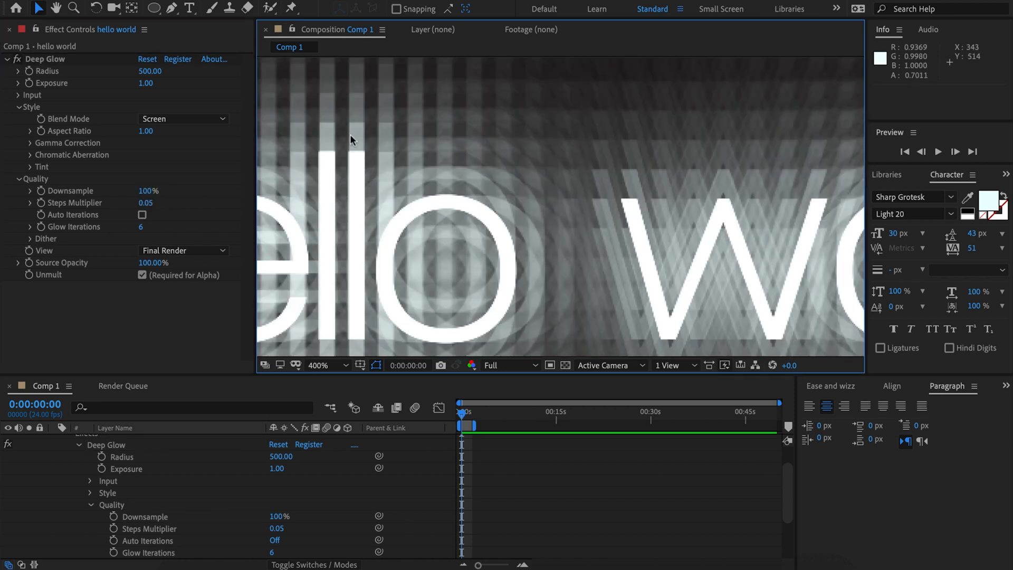
click(345, 365)
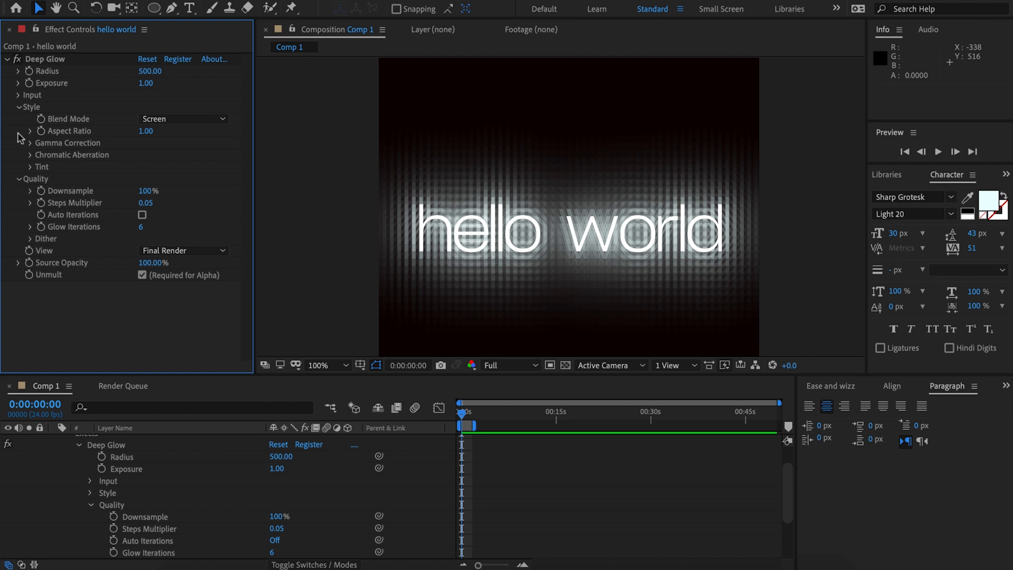
click(19, 95)
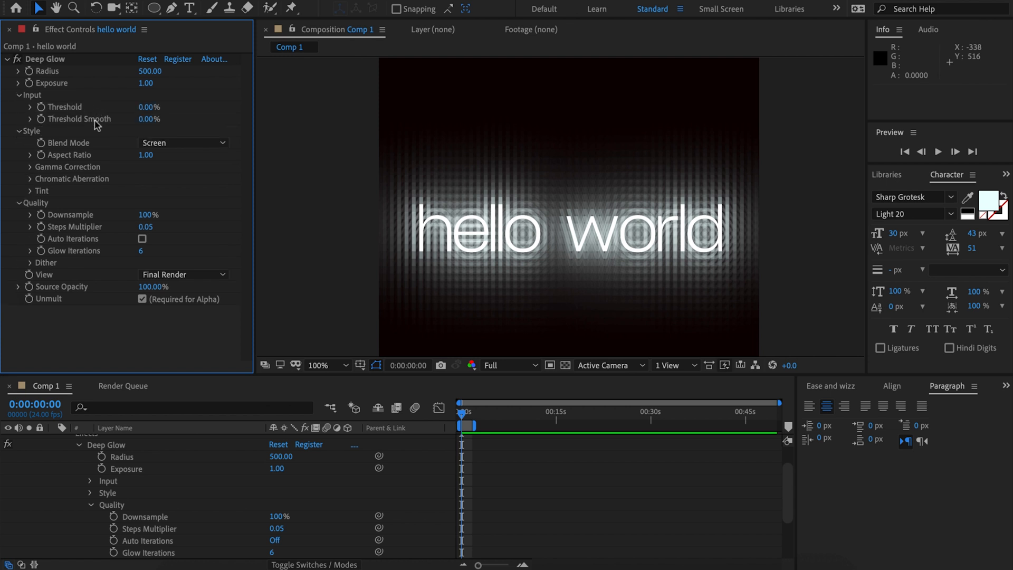
mouse_move(128, 122)
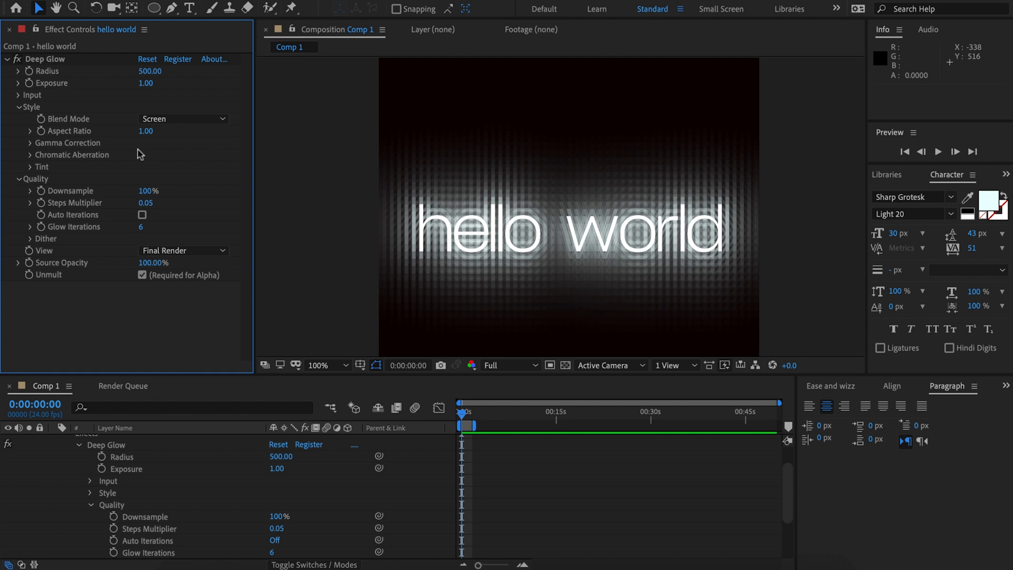
mouse_move(148, 155)
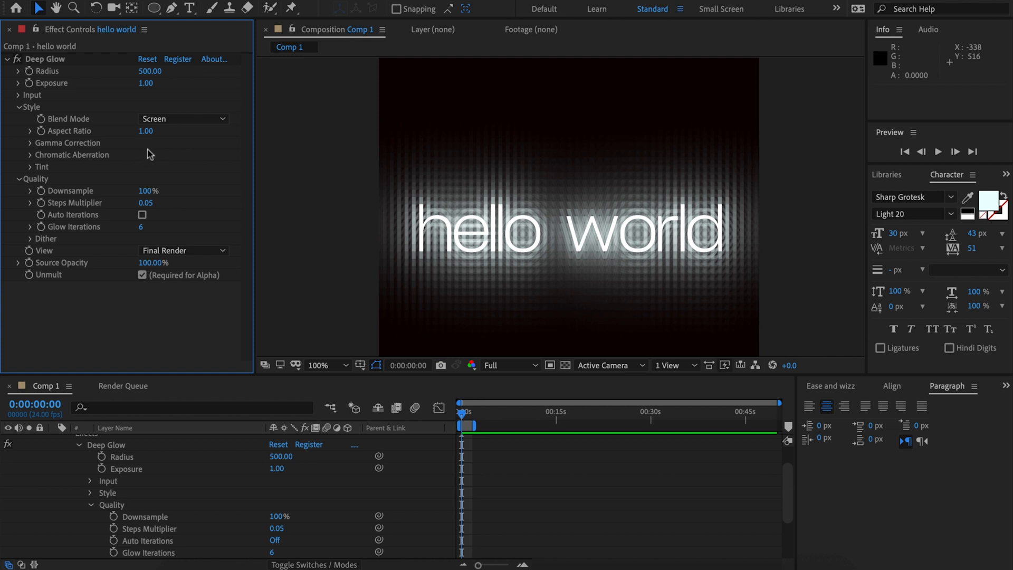
mouse_move(142, 143)
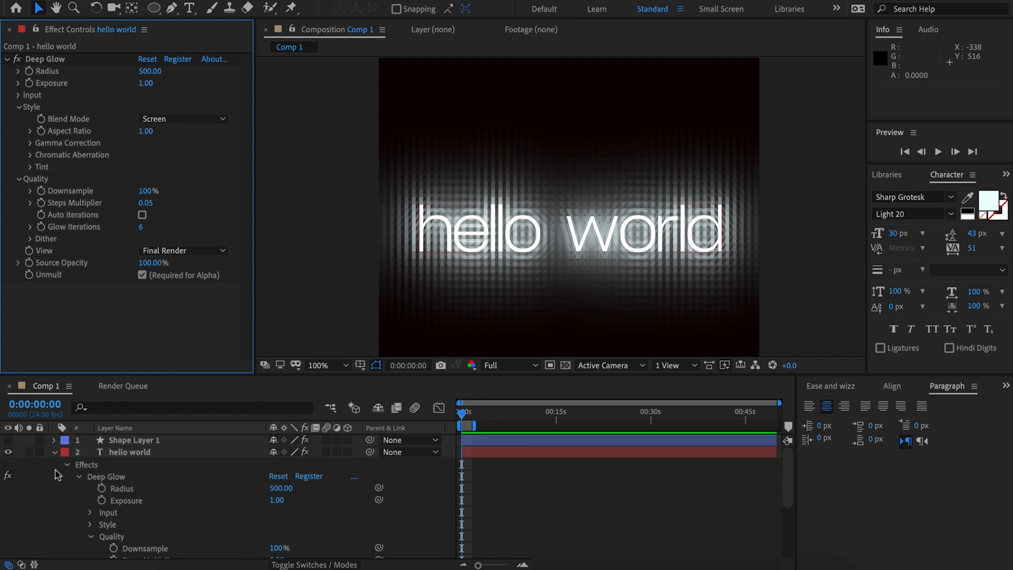
click(54, 451)
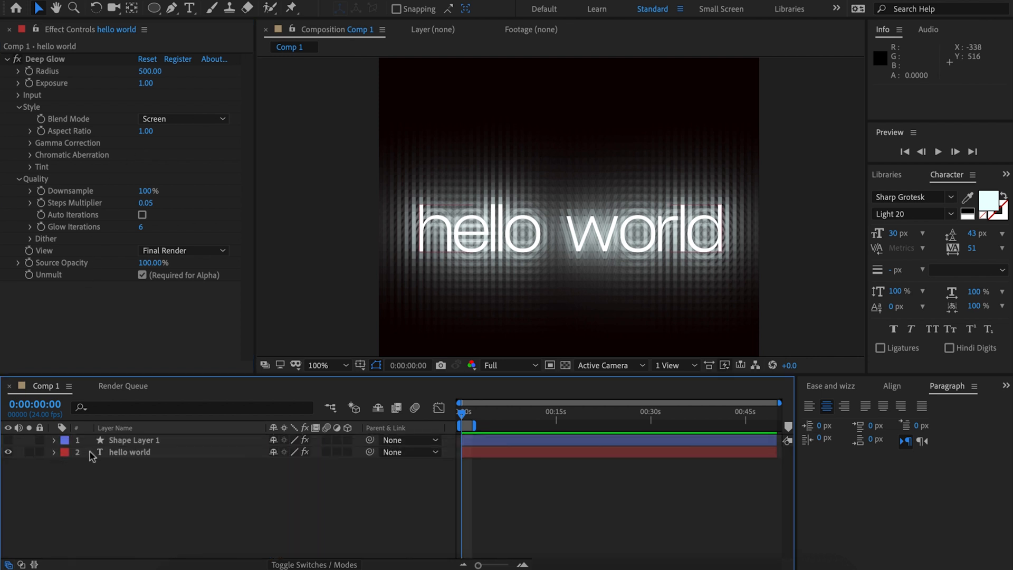
click(129, 452)
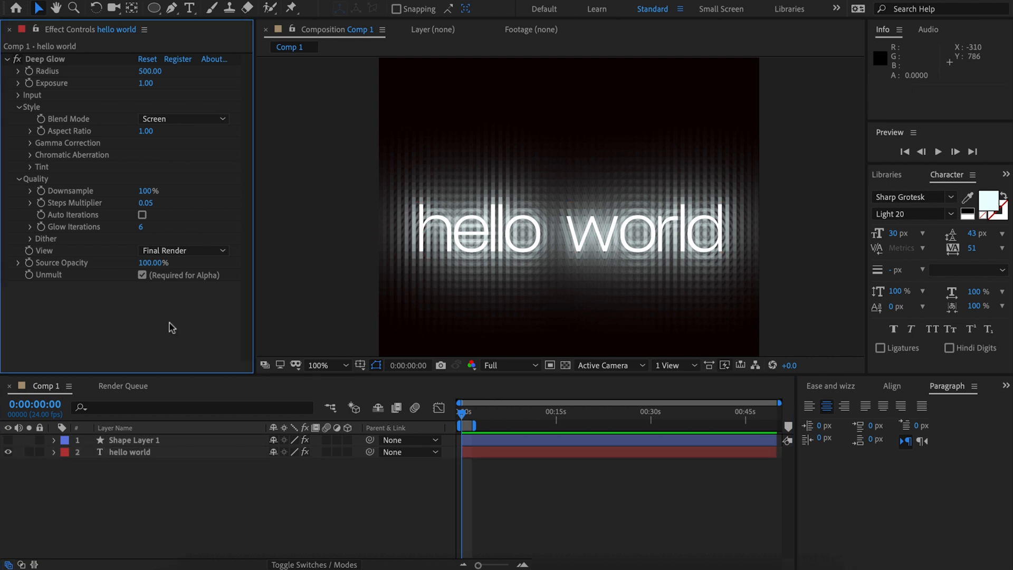
mouse_move(148, 140)
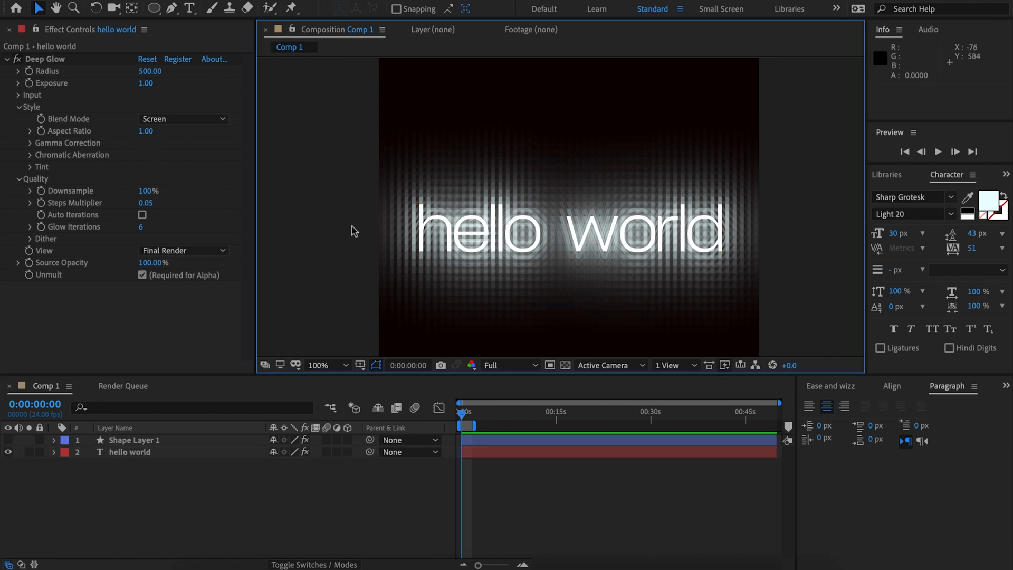
mouse_move(416, 203)
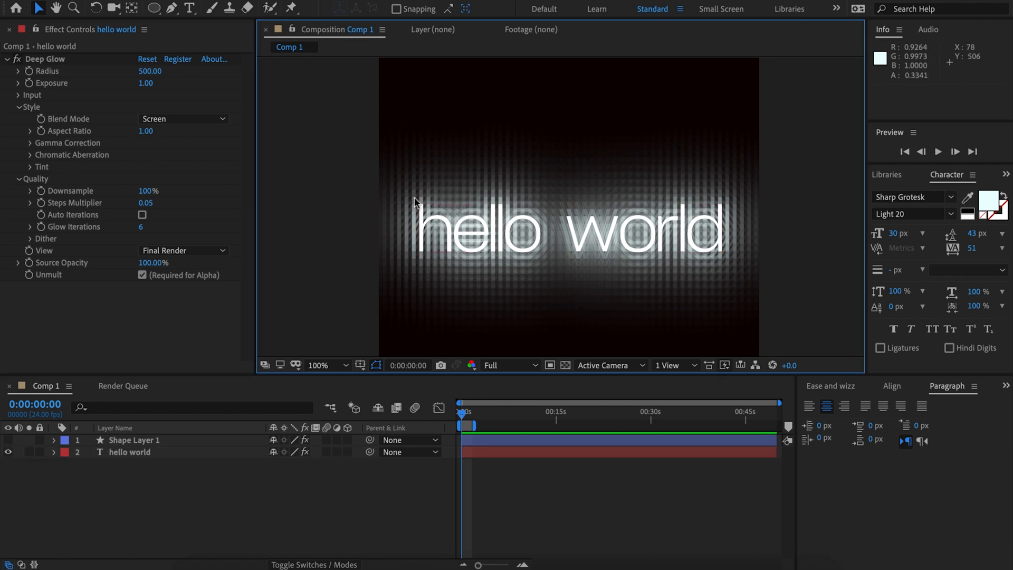
click(18, 95)
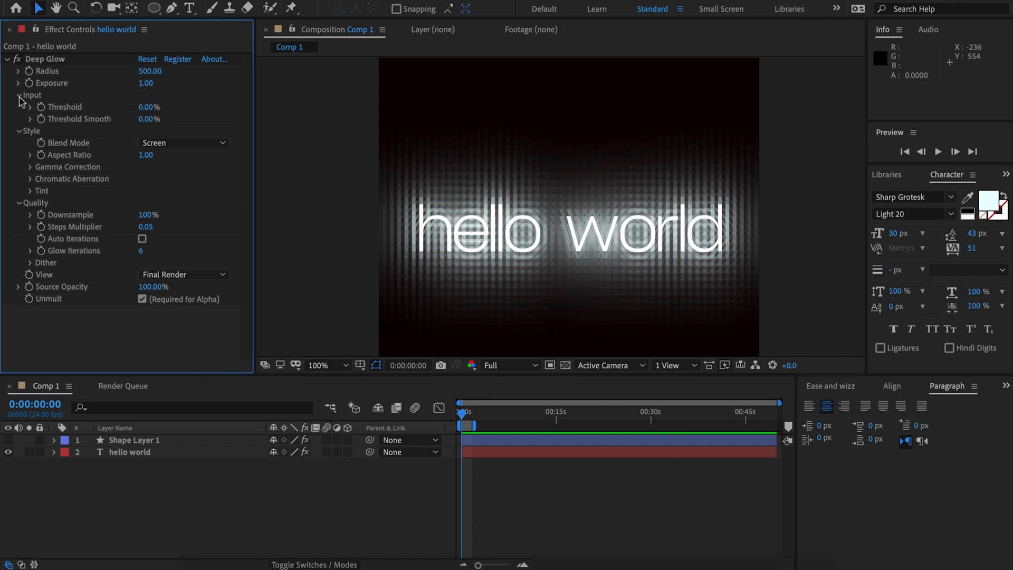
click(7, 95)
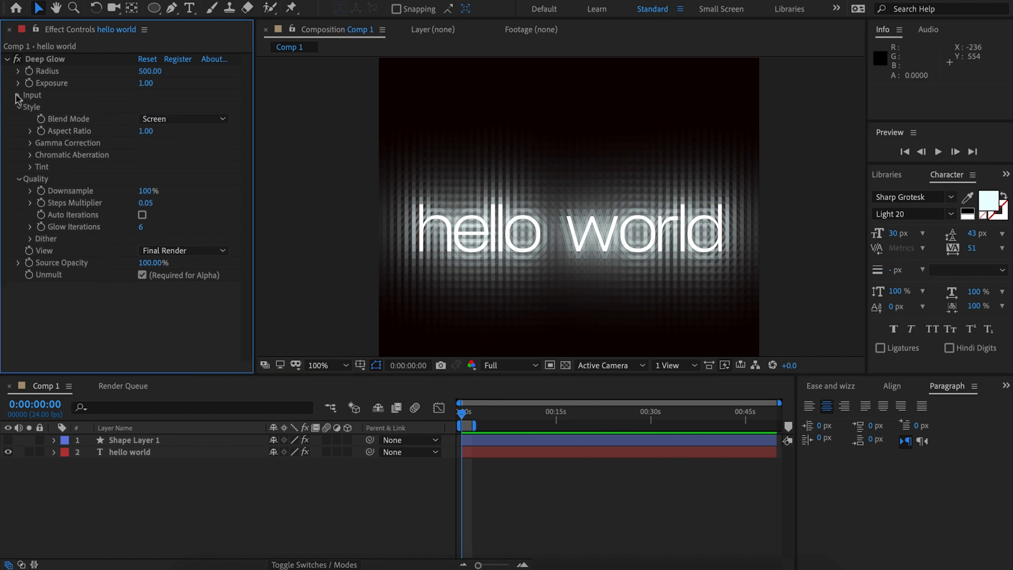